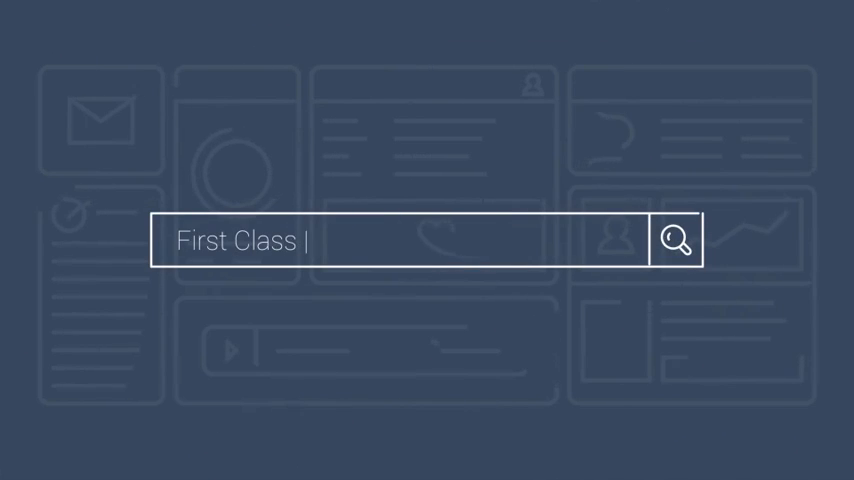
text(SEO)
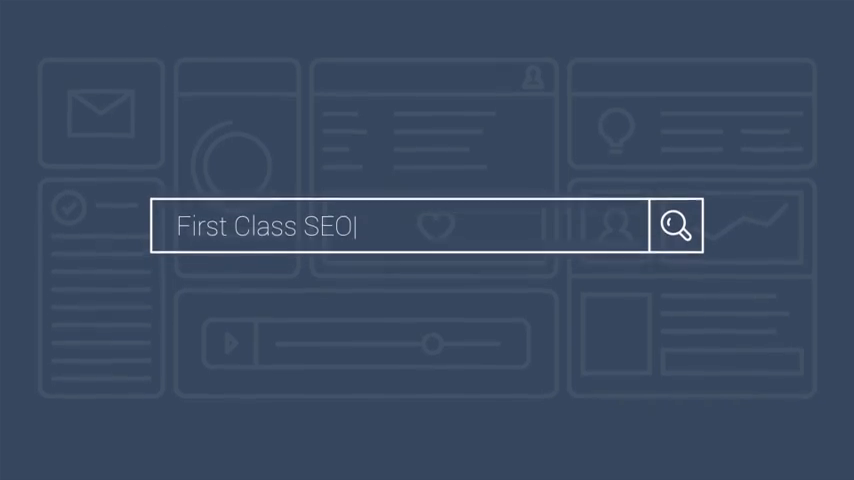